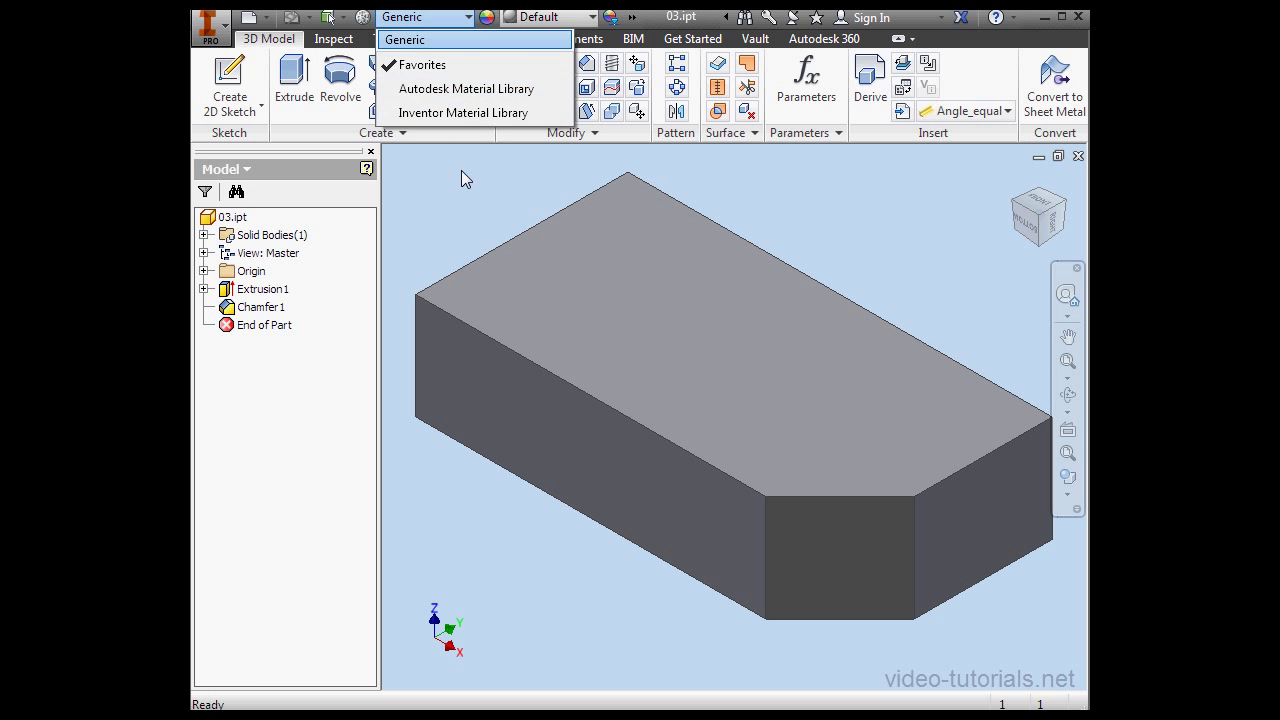
Step: Restore the Material chooser to the Quick Access Toolbar and browse its material libraries
{"action": "left_click", "coordinate": [667, 174]}
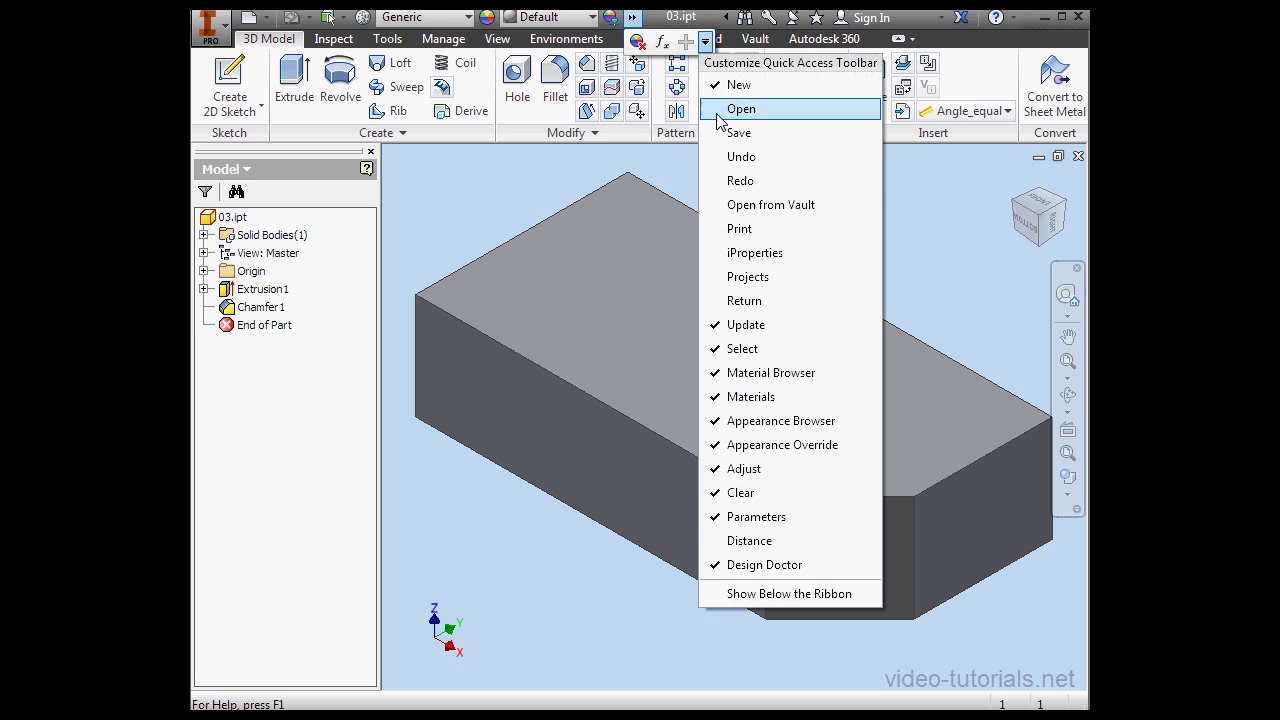
{"action": "mouse_move", "coordinate": [750, 396]}
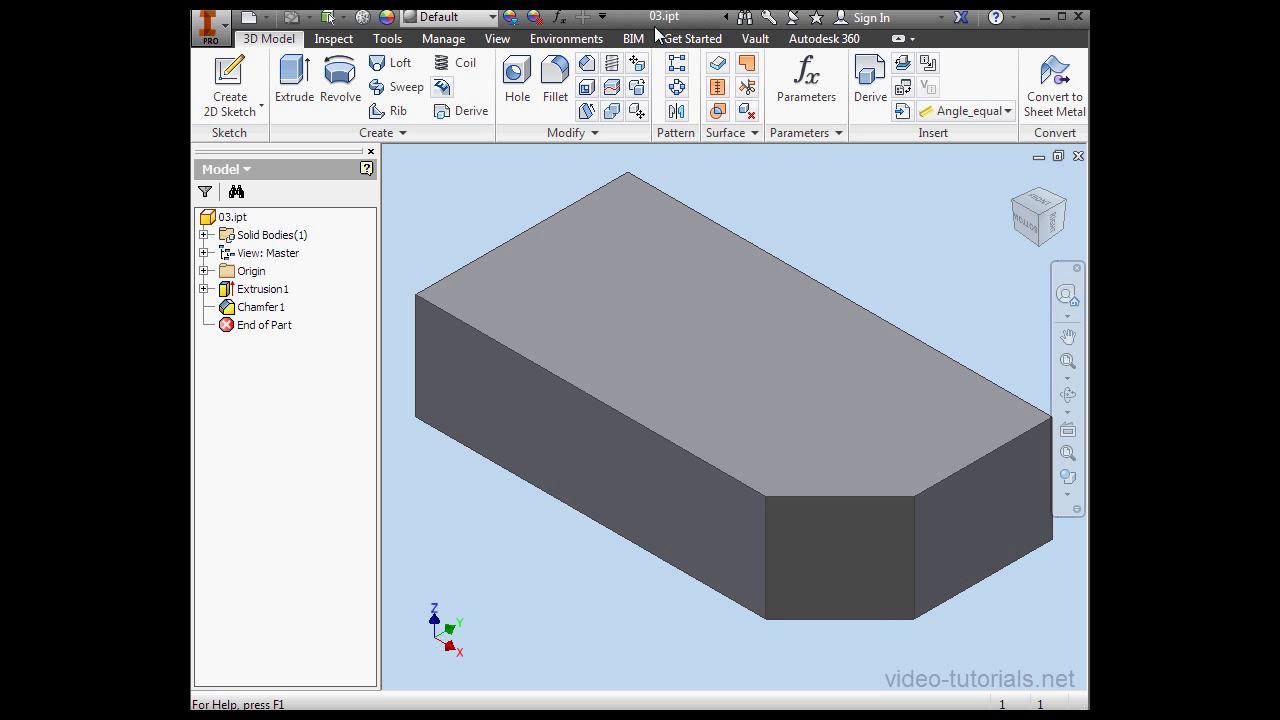
{"action": "left_click", "coordinate": [601, 17]}
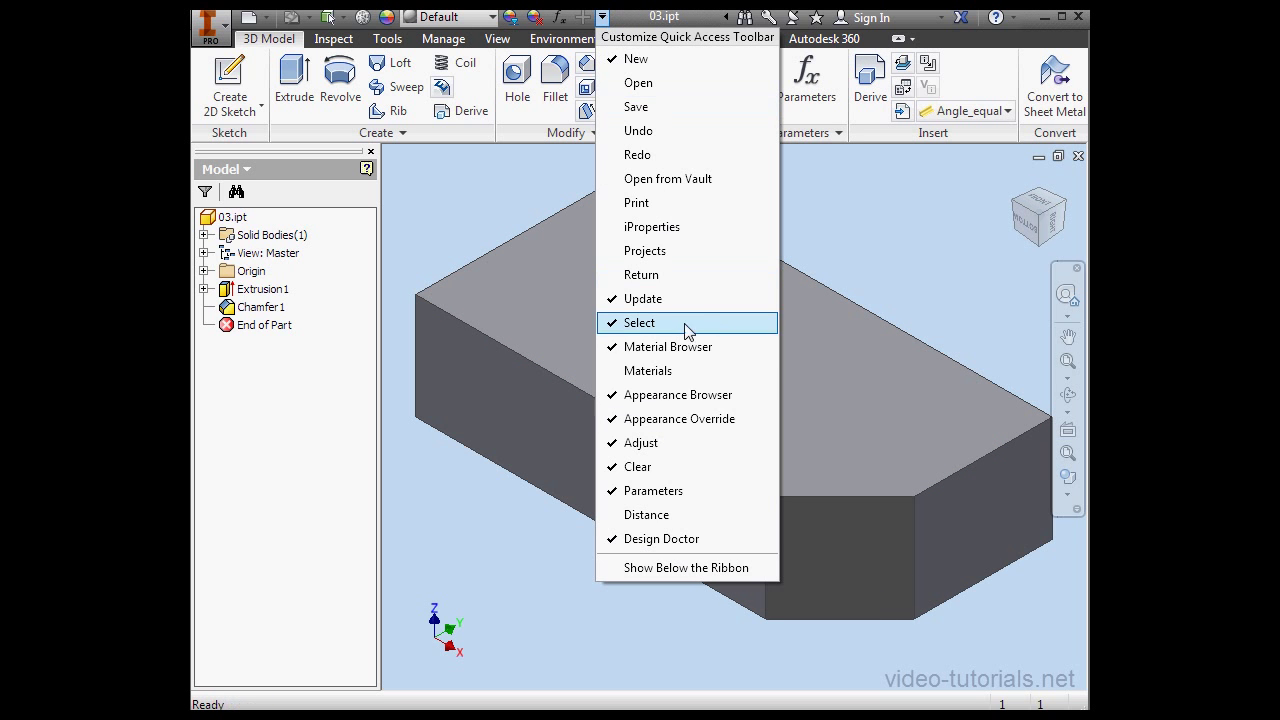
{"action": "mouse_move", "coordinate": [649, 371]}
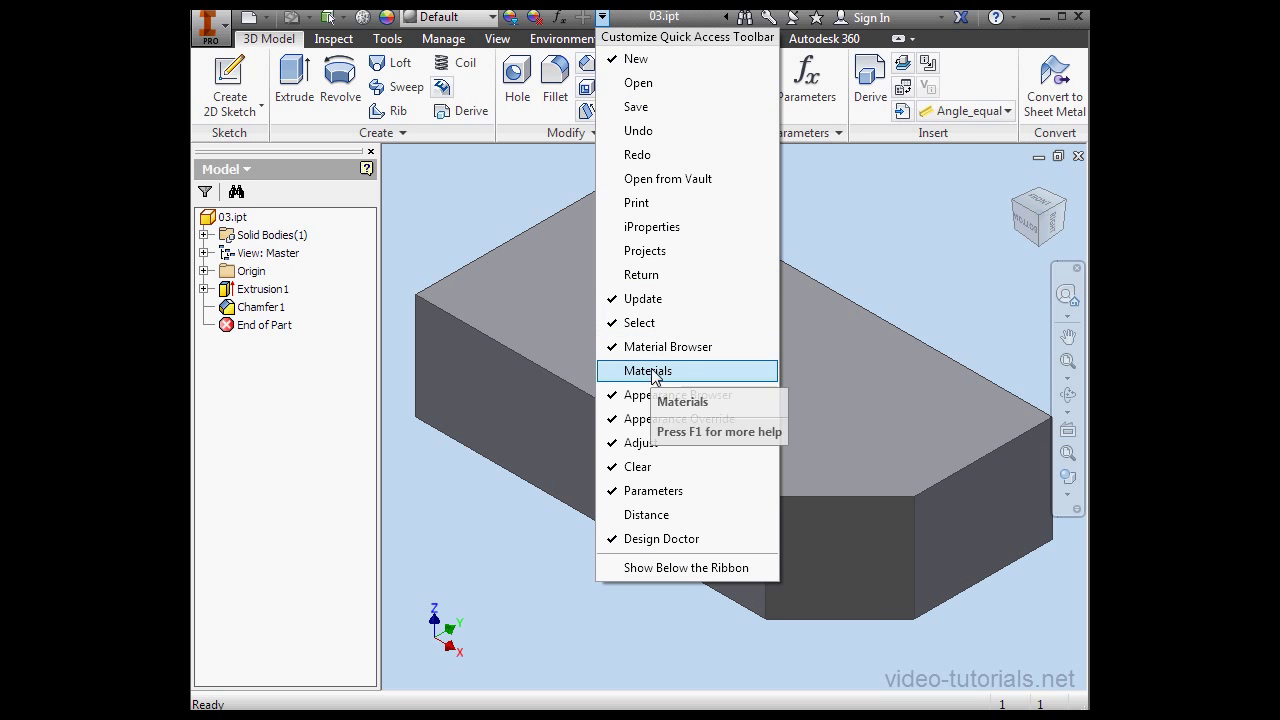
{"action": "left_click", "coordinate": [649, 370]}
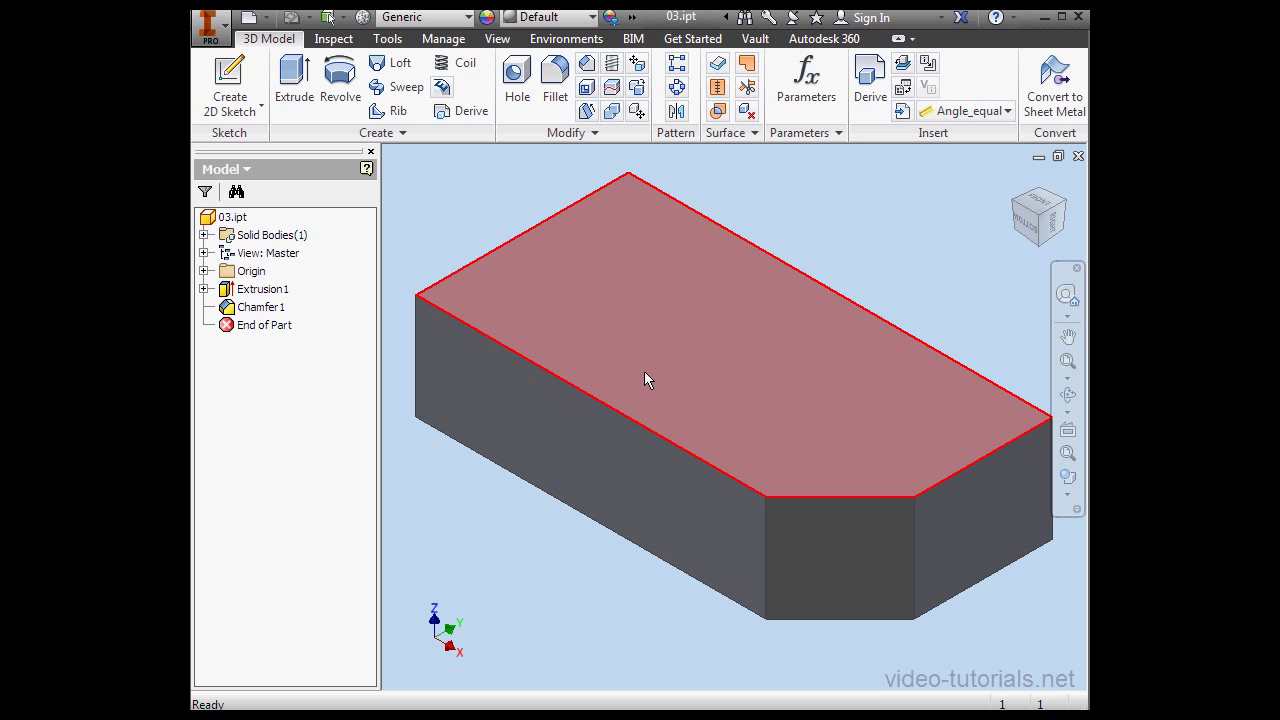
{"action": "mouse_move", "coordinate": [735, 330]}
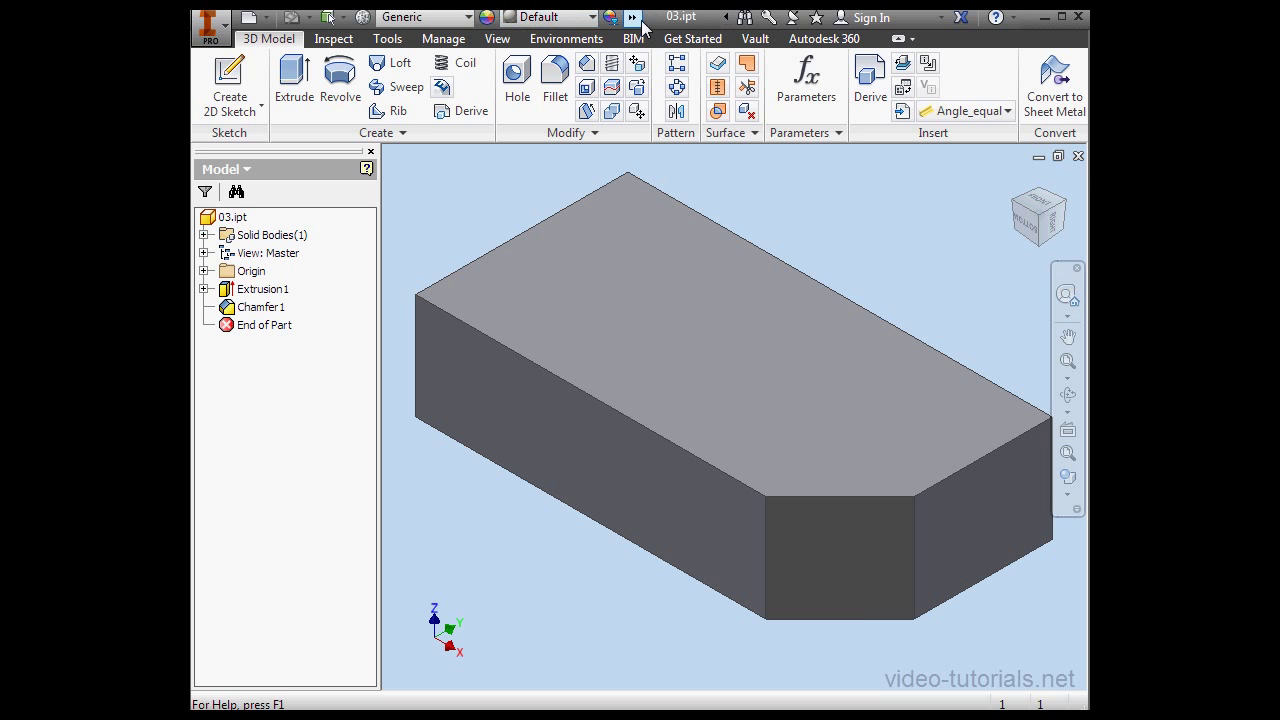
{"action": "left_click", "coordinate": [706, 38]}
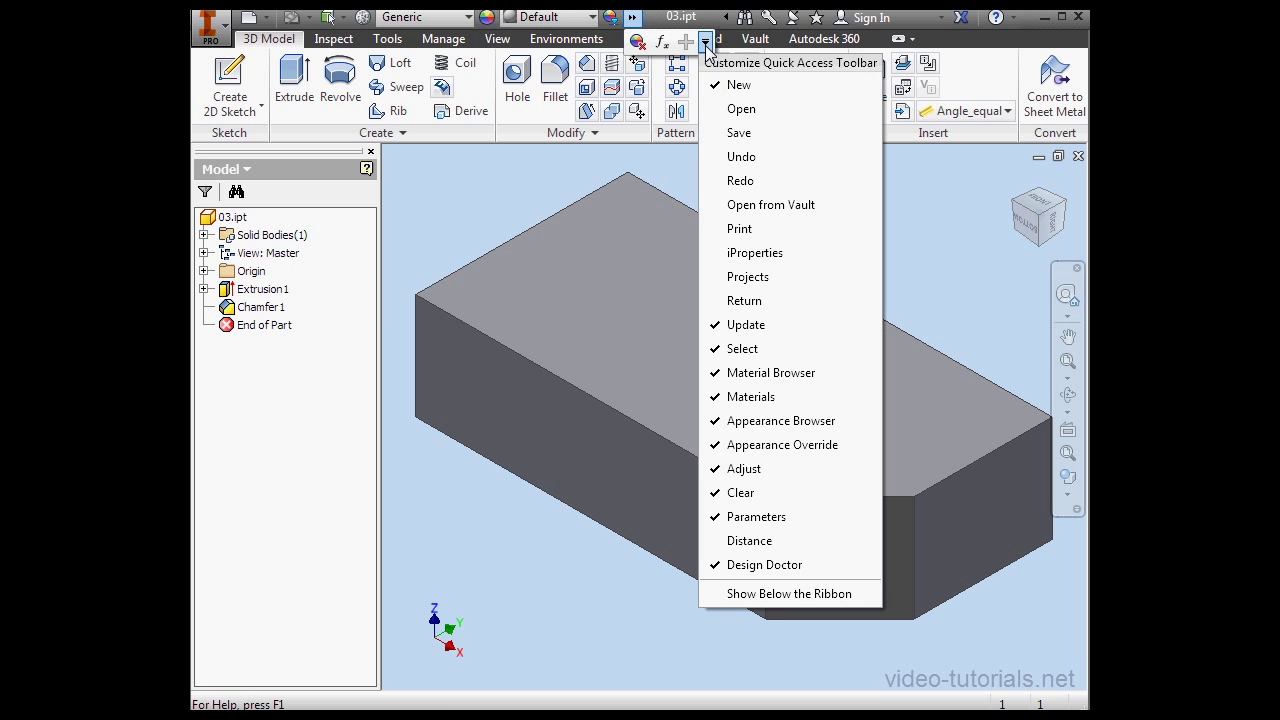
{"action": "mouse_move", "coordinate": [765, 109]}
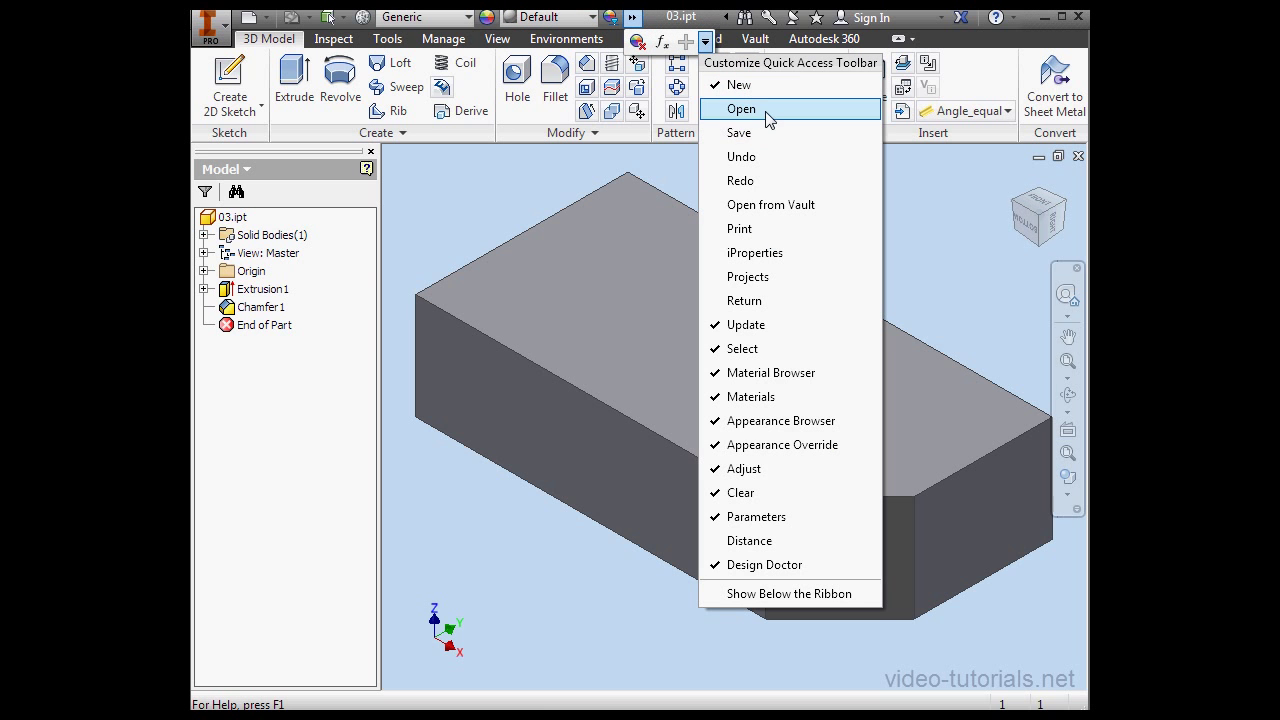
{"action": "mouse_move", "coordinate": [755, 157]}
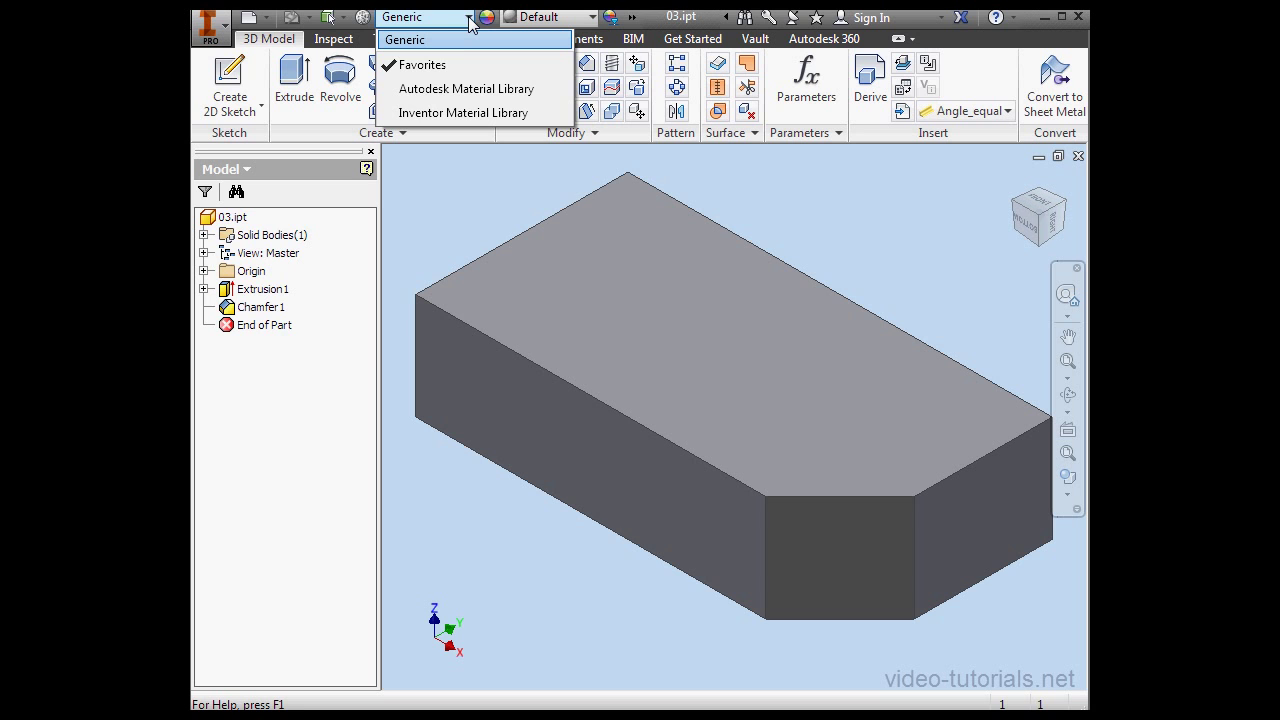
{"action": "mouse_move", "coordinate": [450, 39]}
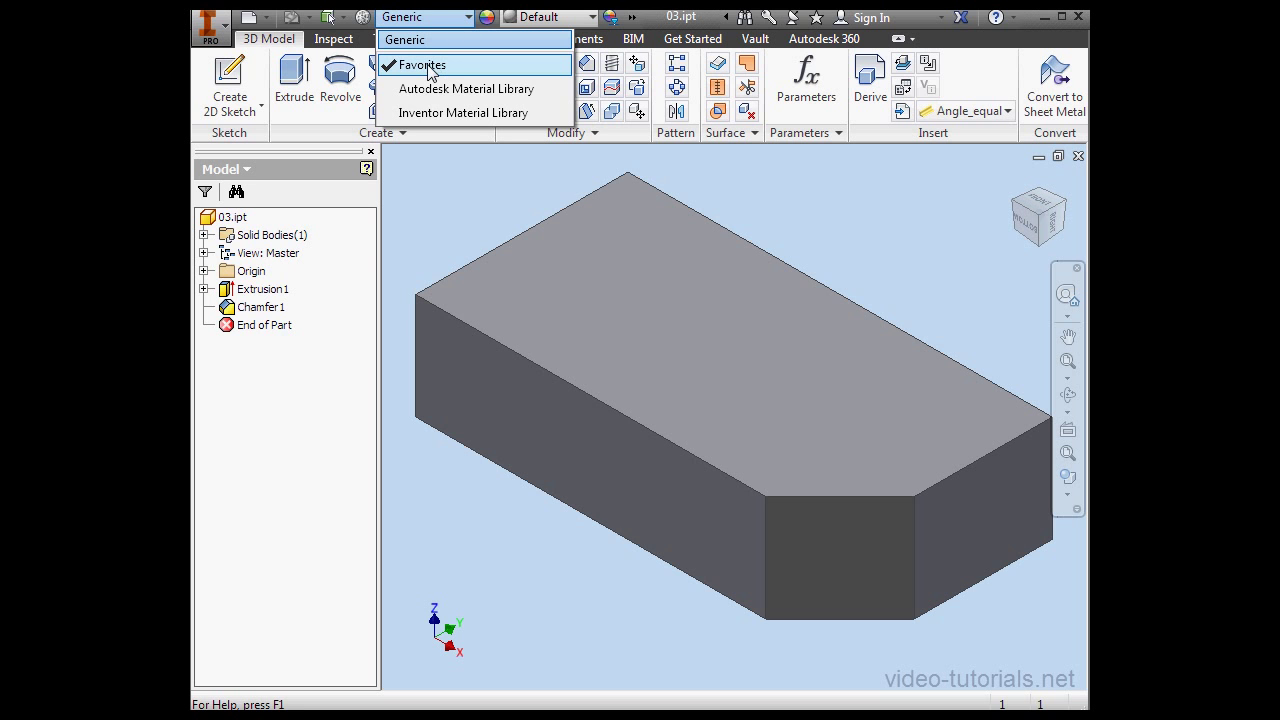
{"action": "mouse_move", "coordinate": [466, 88]}
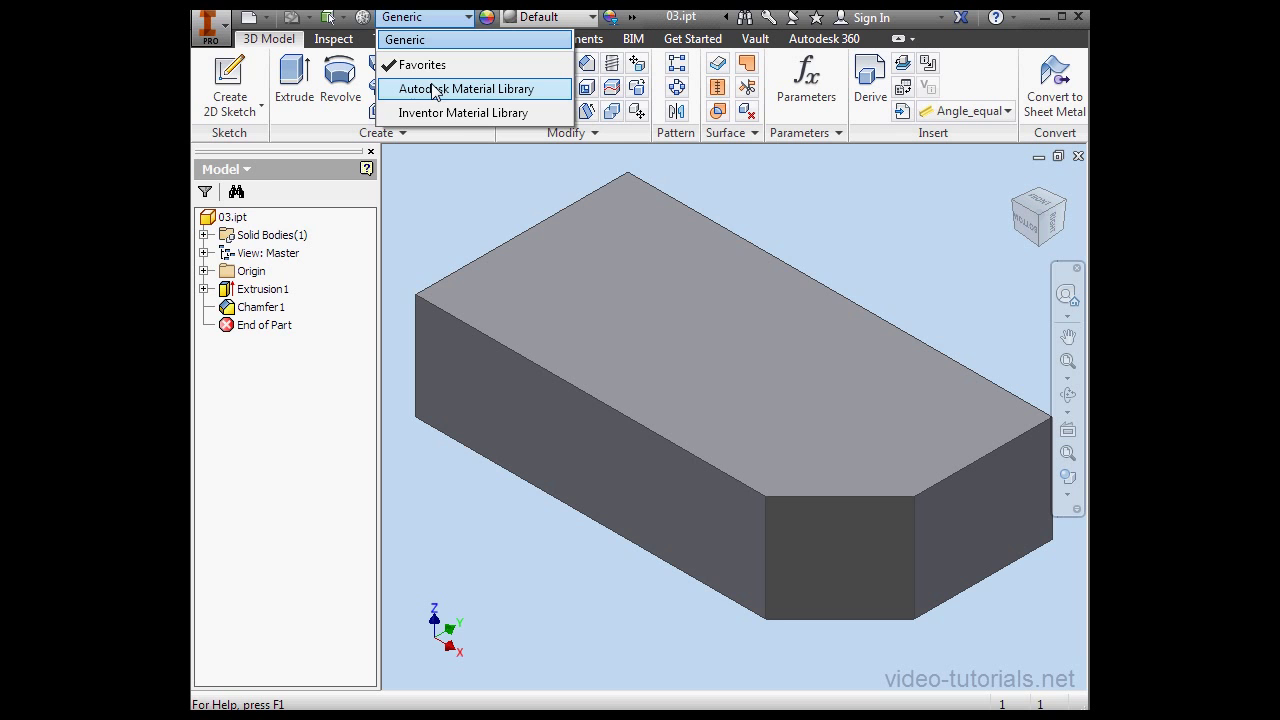
{"action": "mouse_move", "coordinate": [435, 90]}
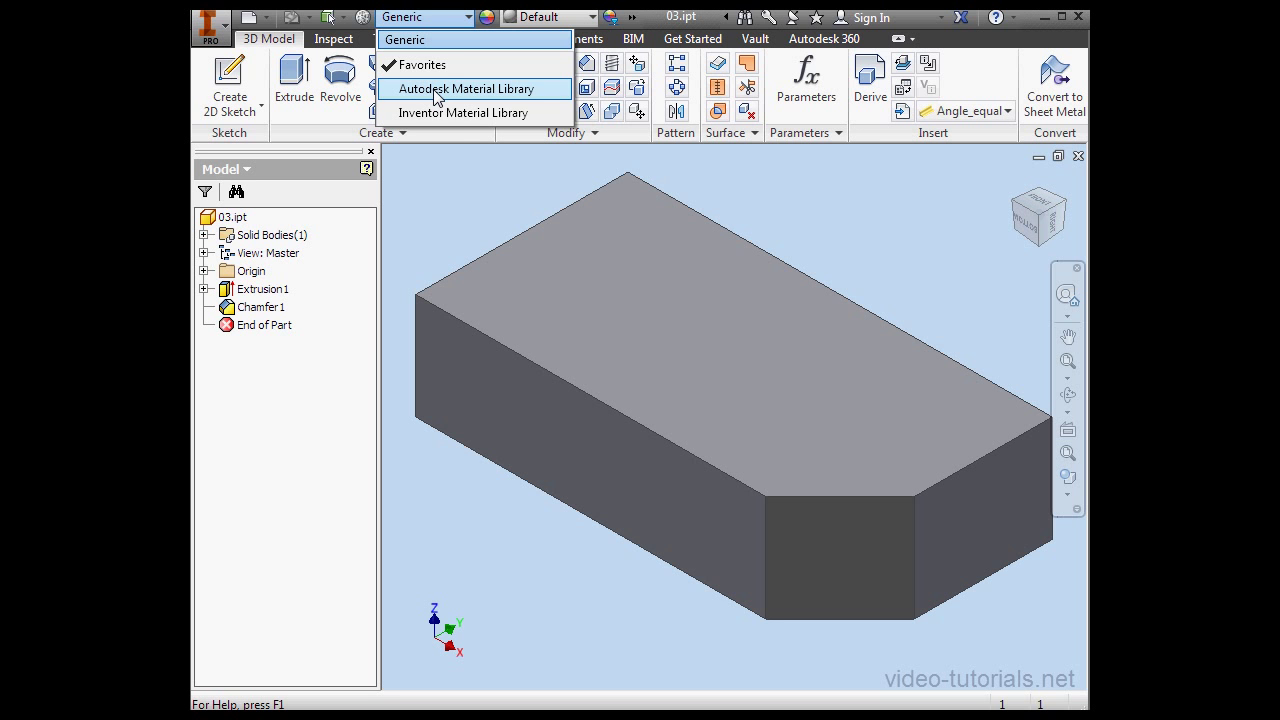
{"action": "mouse_move", "coordinate": [453, 112]}
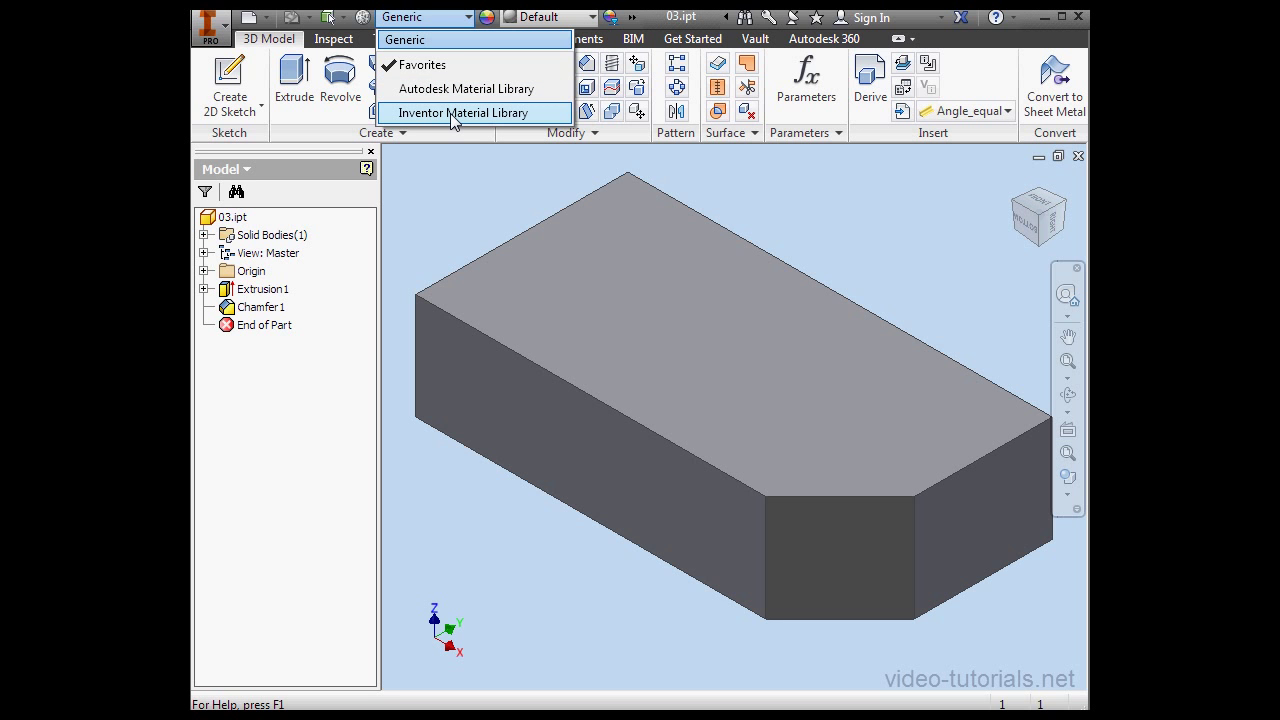
{"action": "mouse_move", "coordinate": [462, 112]}
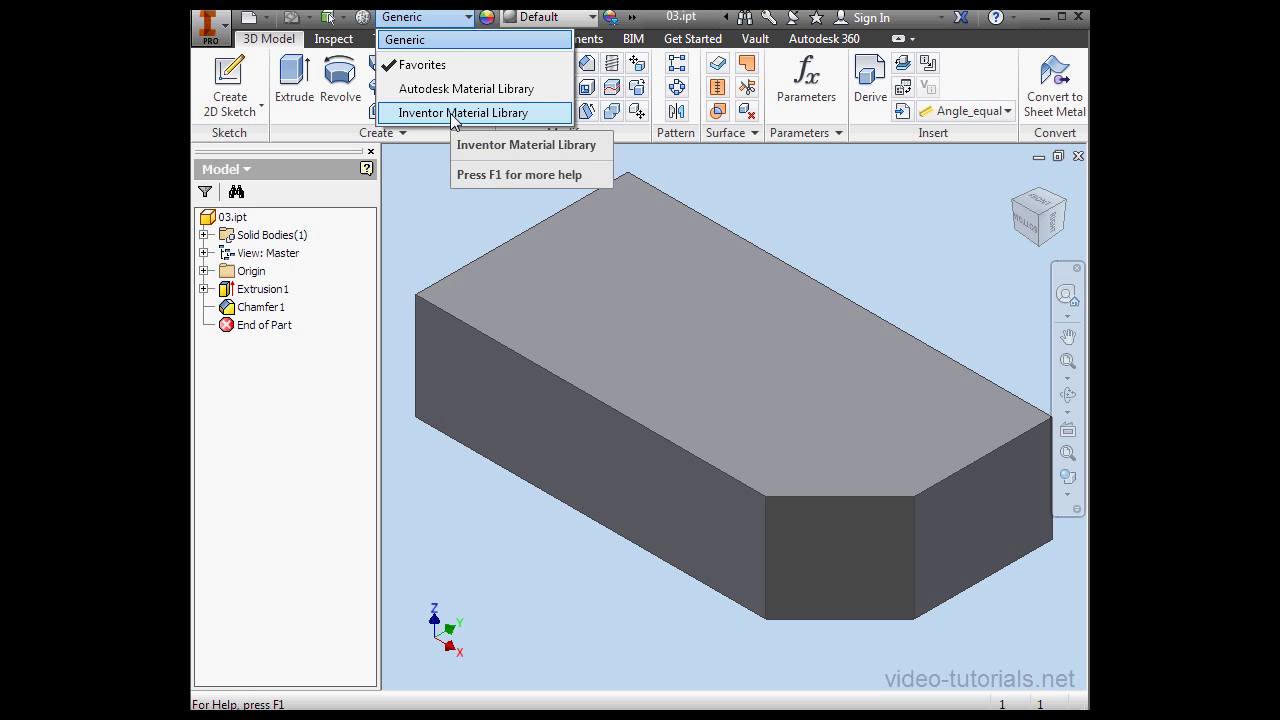
{"action": "mouse_move", "coordinate": [466, 88]}
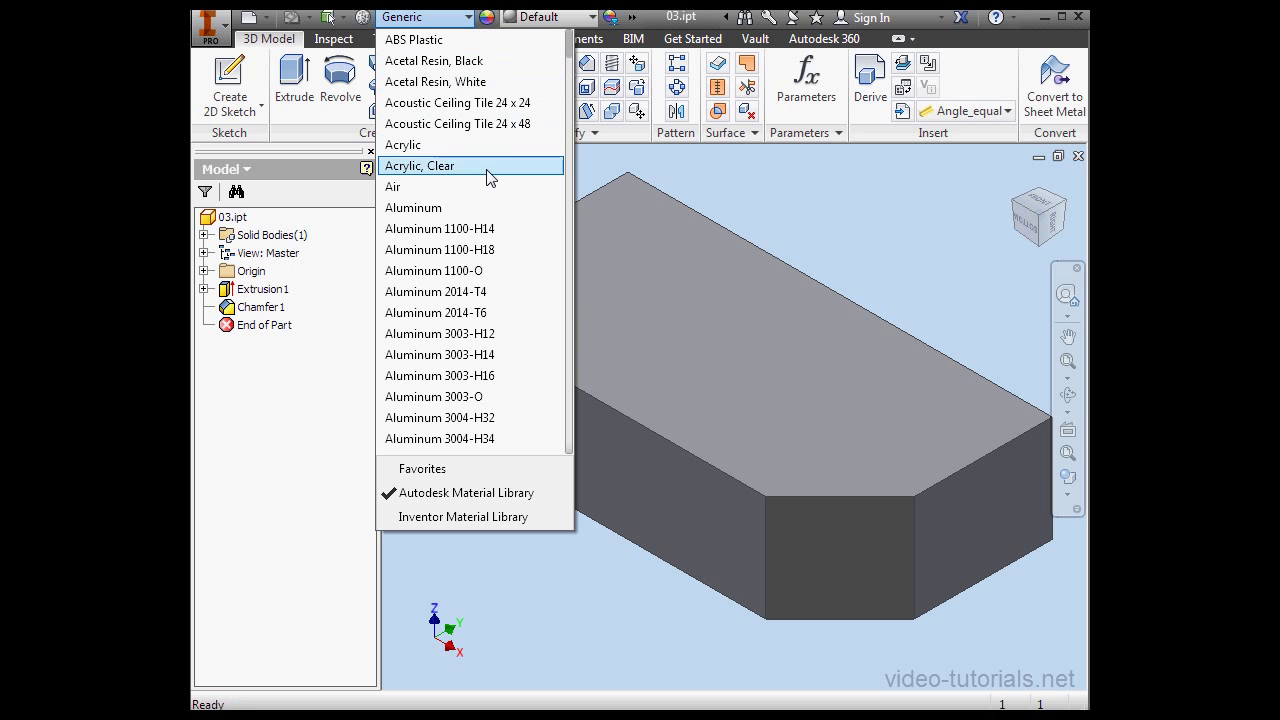
Step: Pick Aluminum from the Autodesk Material Library list for the block
{"action": "left_click", "coordinate": [413, 207]}
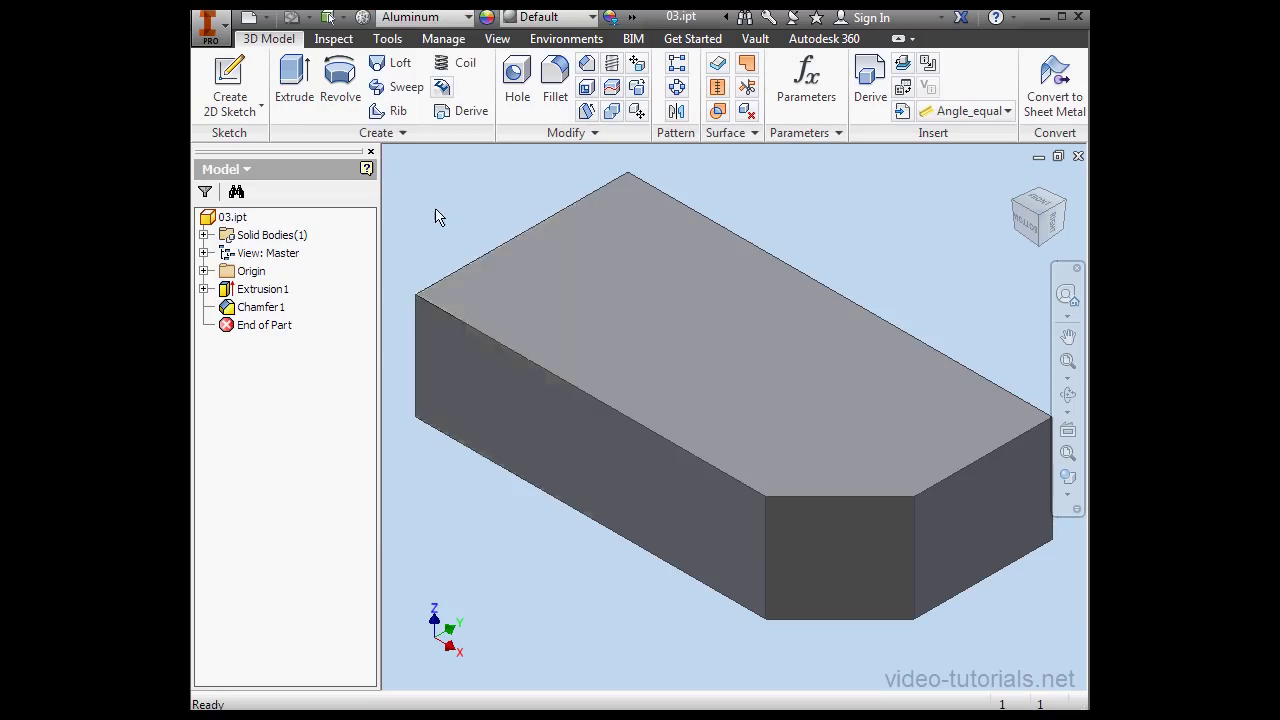
Step: Refresh the part so the aluminum block renders with Satin (As Material) appearance
{"action": "left_click", "coordinate": [548, 17]}
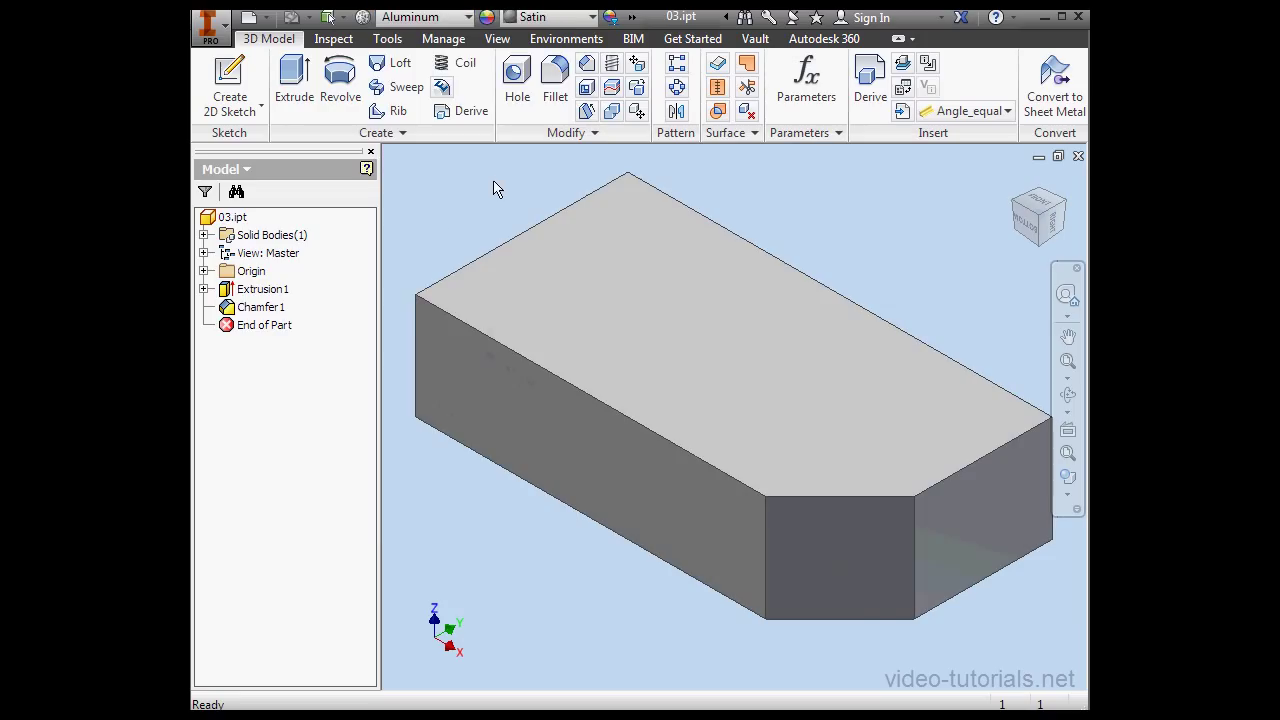
{"action": "mouse_move", "coordinate": [472, 200]}
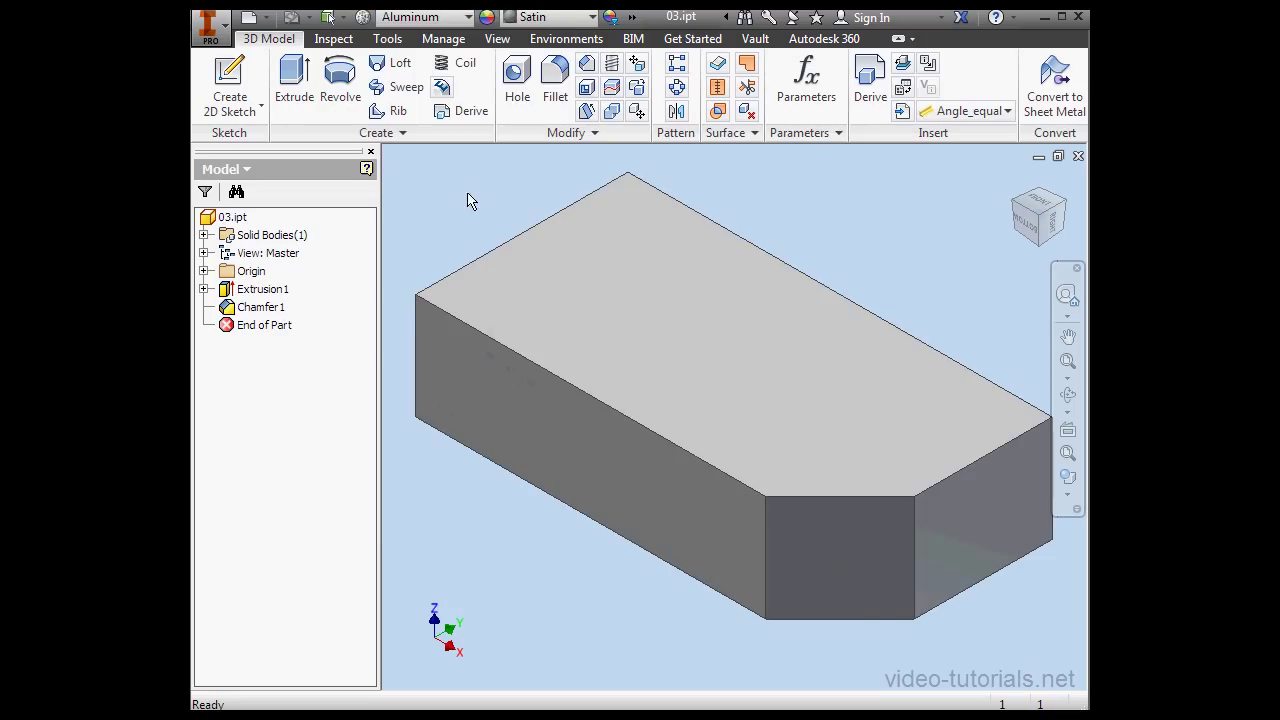
{"action": "mouse_move", "coordinate": [462, 198]}
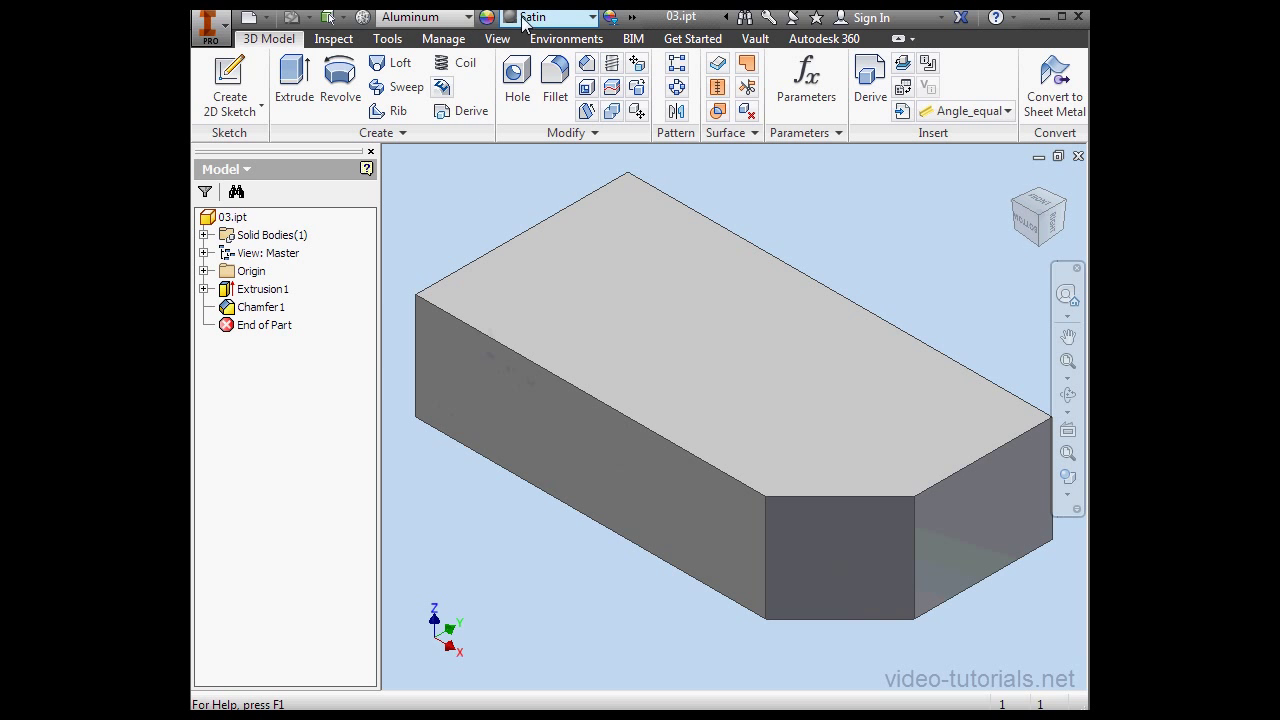
{"action": "mouse_move", "coordinate": [545, 17]}
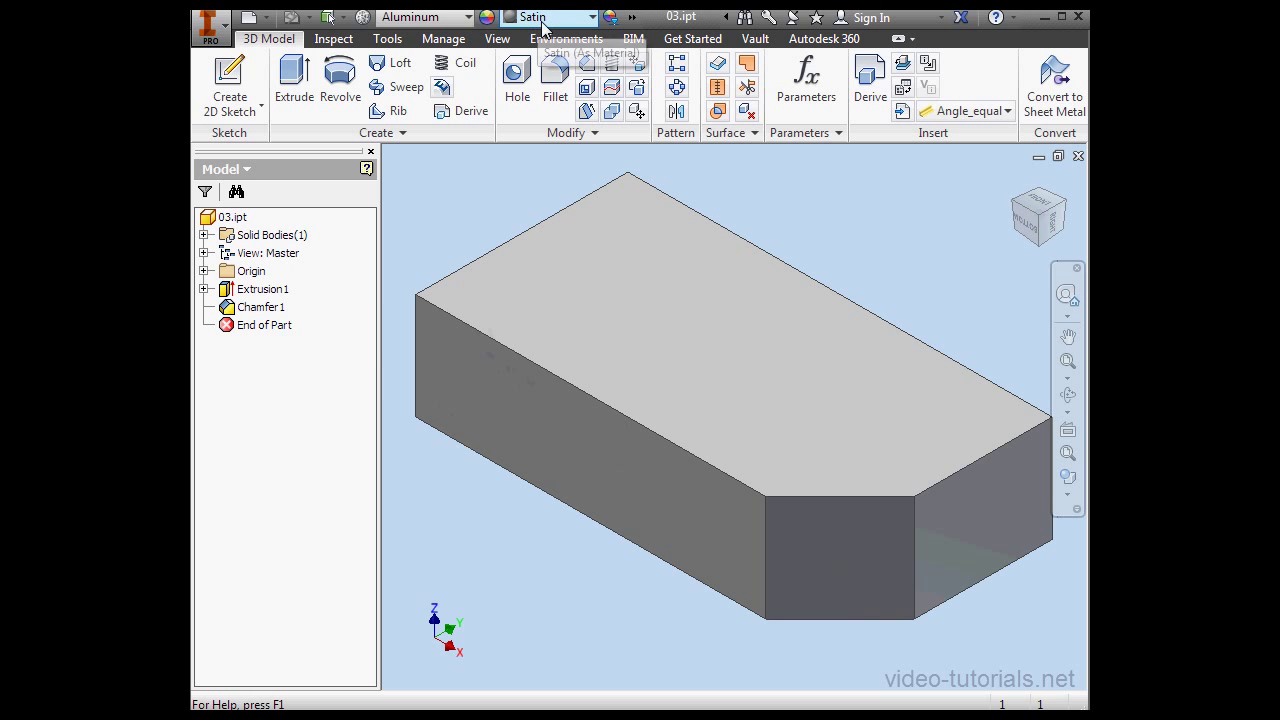